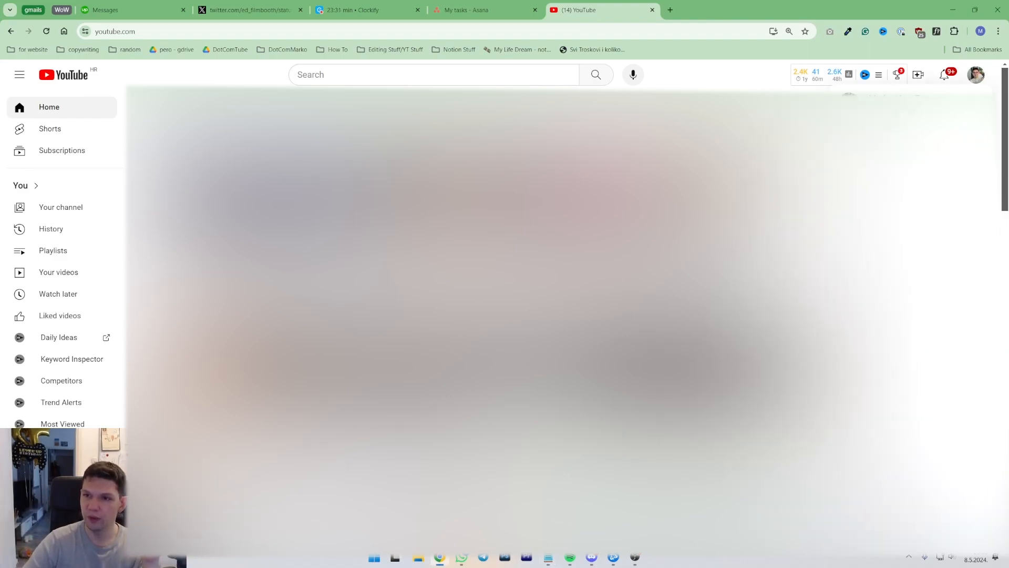
- Go from the YouTube home feed to the channel's Studio dashboard via the account menu
left_click(975, 75)
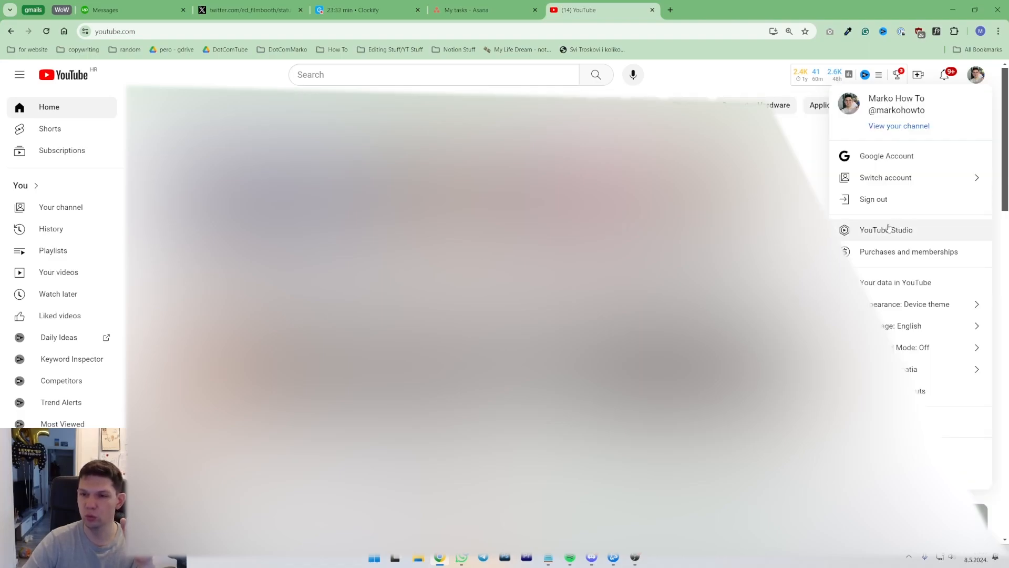
left_click(885, 230)
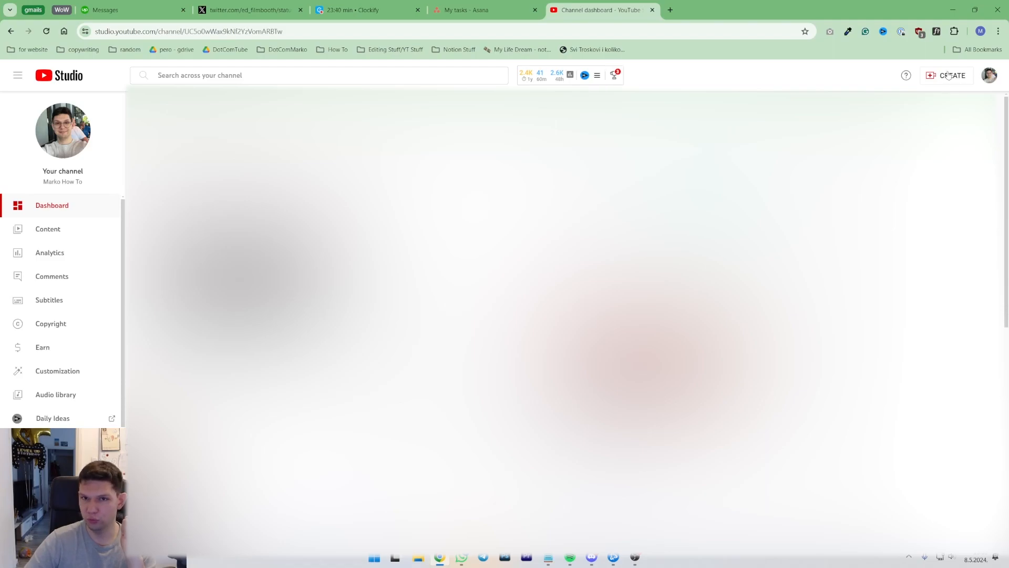
- Choose Go live from the Create menu to enter the Live Control Room
left_click(951, 75)
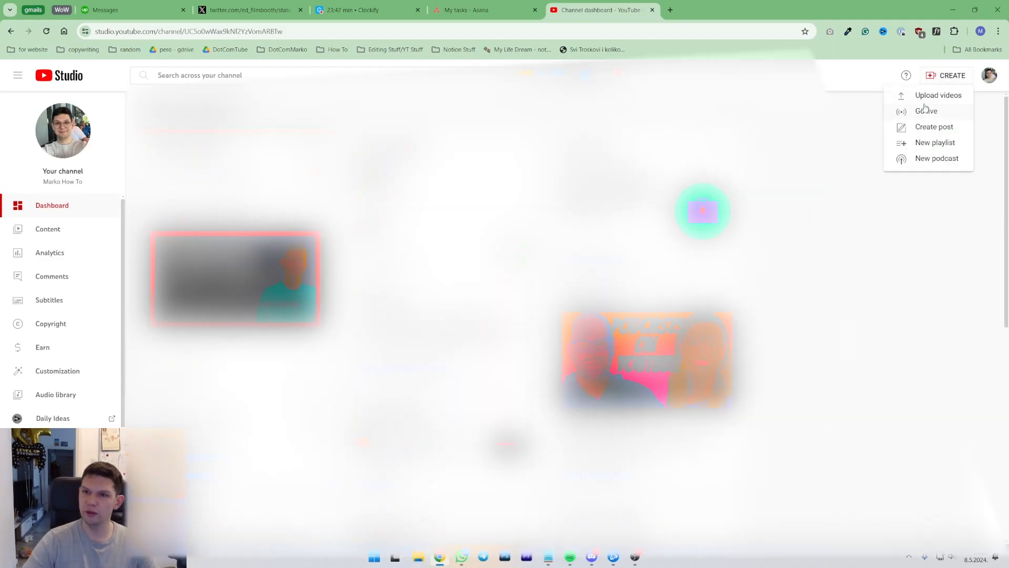
left_click(925, 111)
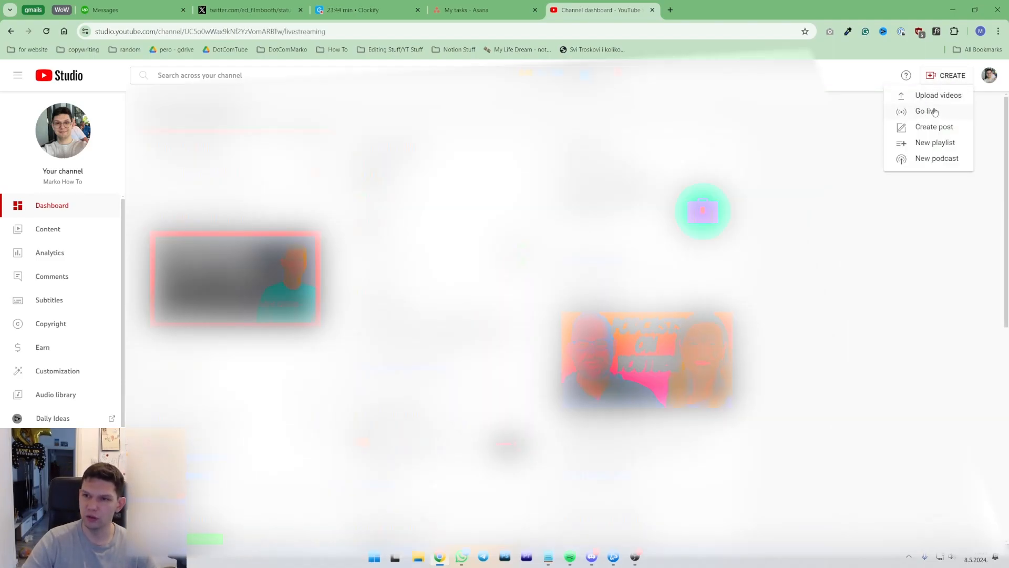
left_click(926, 111)
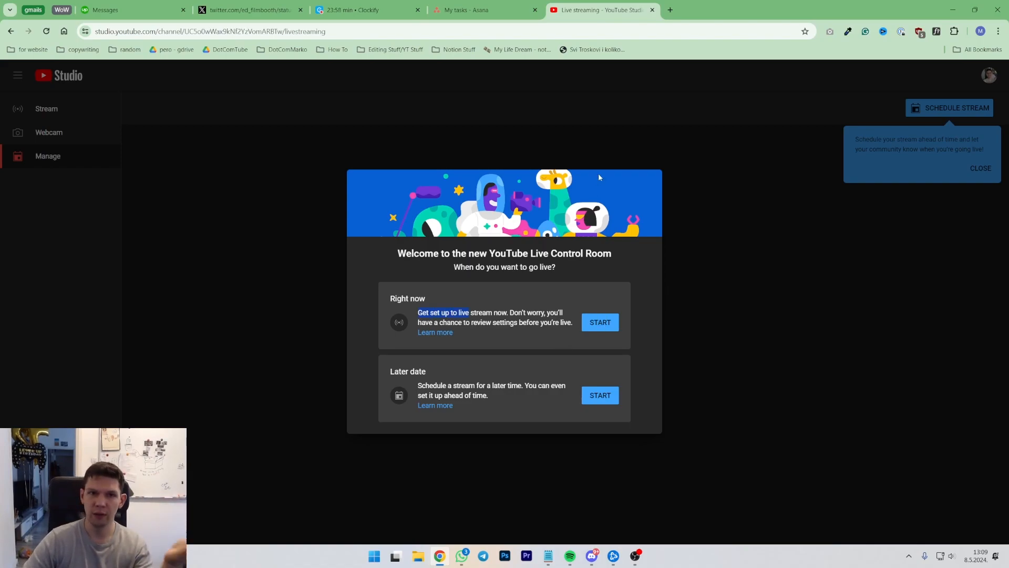
mouse_move(591, 273)
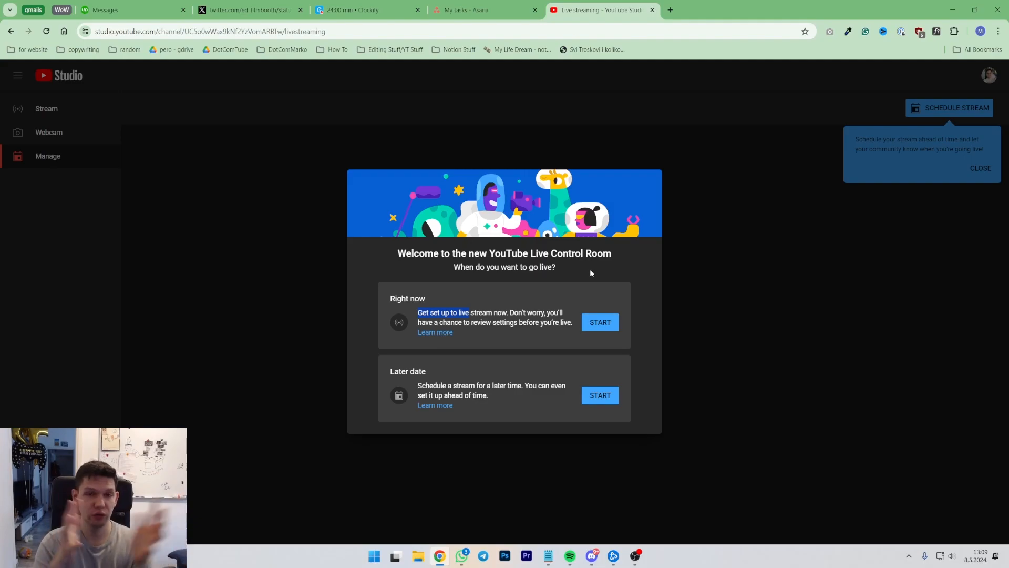